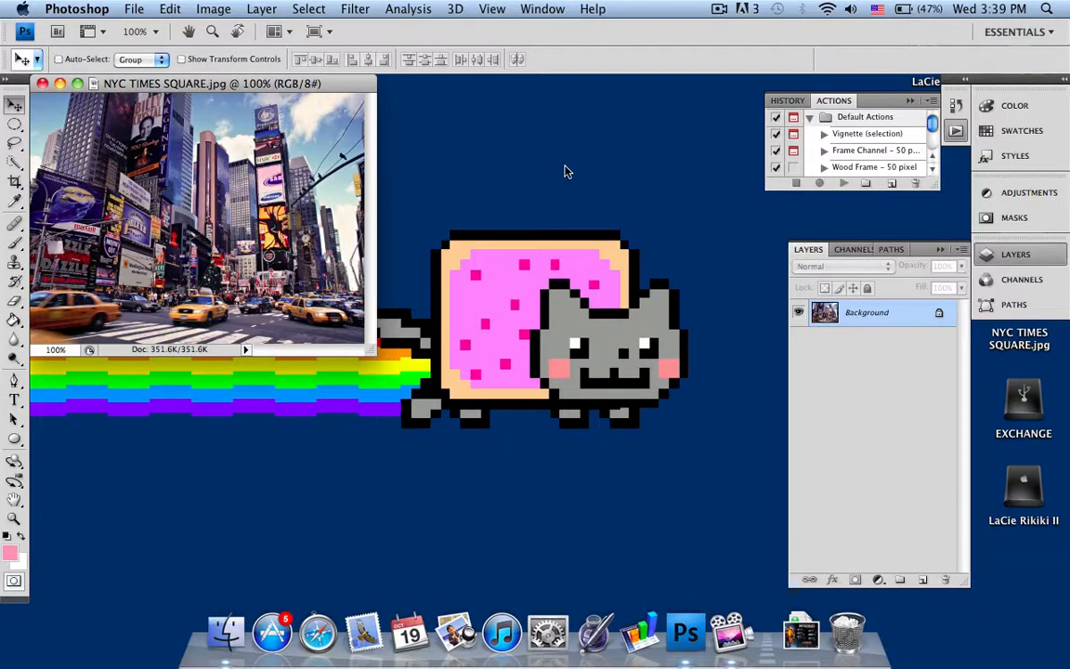
{"action": "mouse_move", "coordinate": [317, 158]}
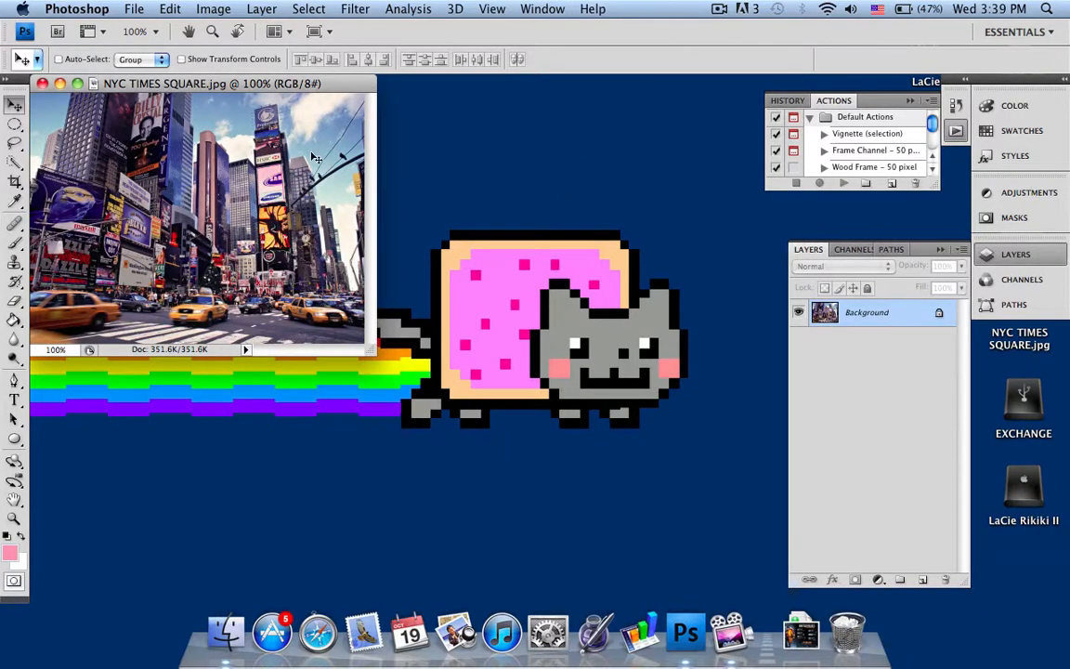
{"action": "mouse_move", "coordinate": [305, 93]}
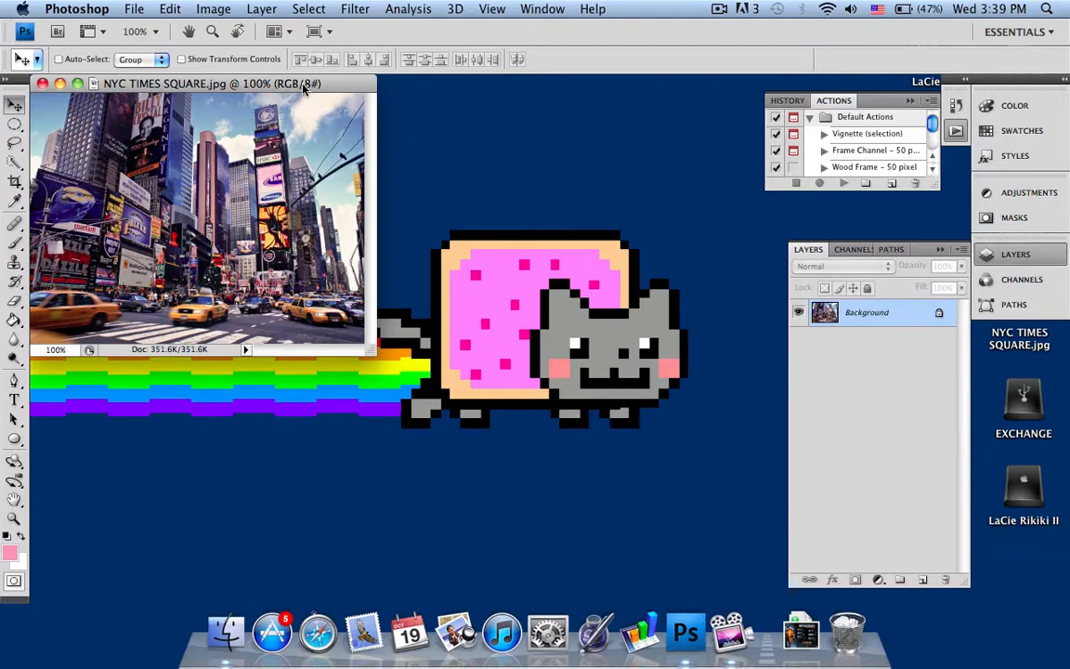
Move the Times Square photo's document window further into the grey workspace.
{"action": "left_click_drag", "start_coordinate": [209, 84], "coordinate": [260, 115]}
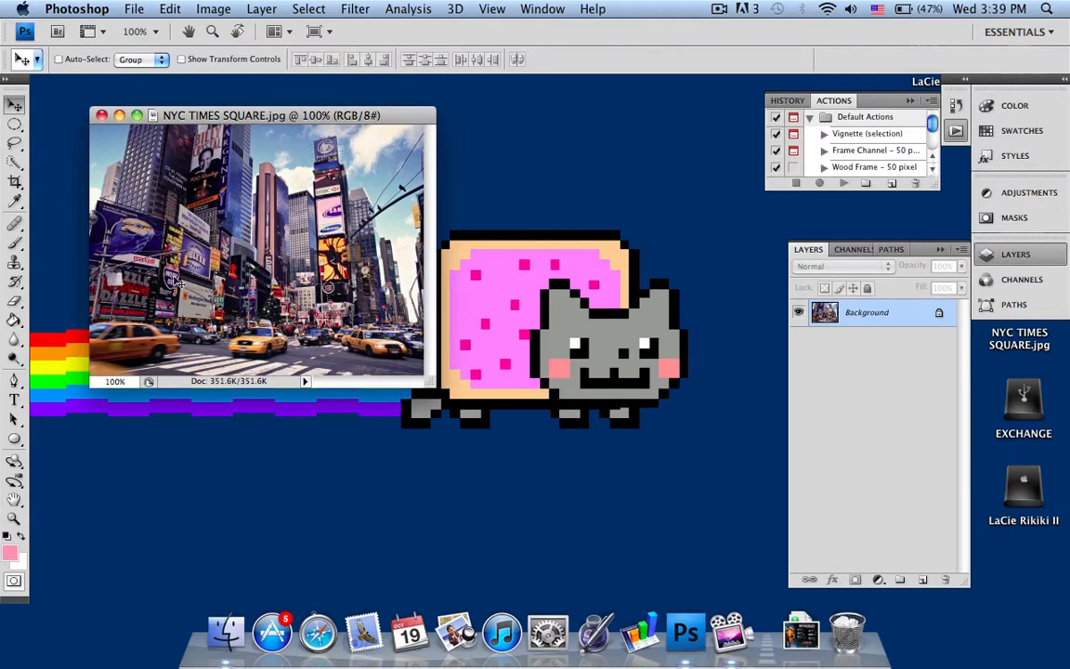
{"action": "mouse_move", "coordinate": [388, 332]}
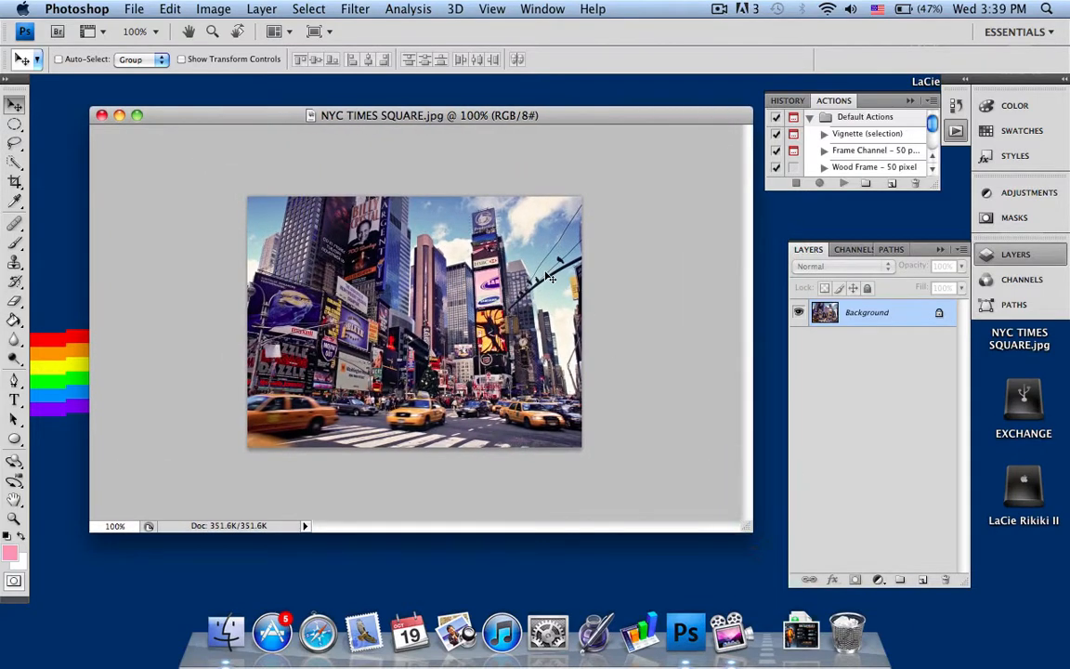
{"action": "mouse_move", "coordinate": [406, 374]}
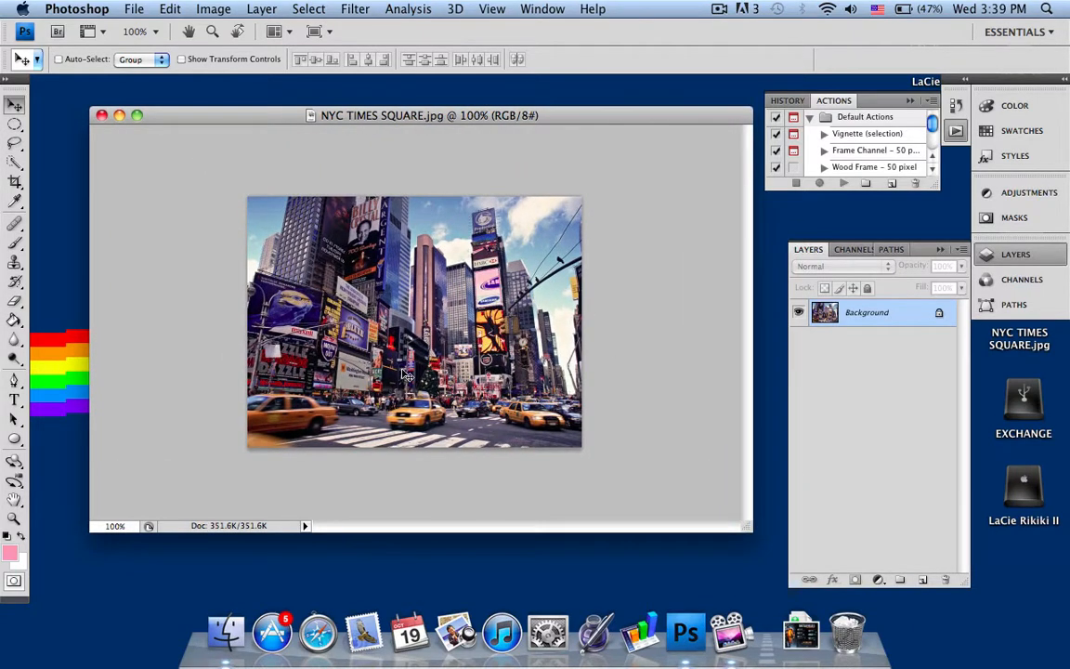
{"action": "mouse_move", "coordinate": [492, 136]}
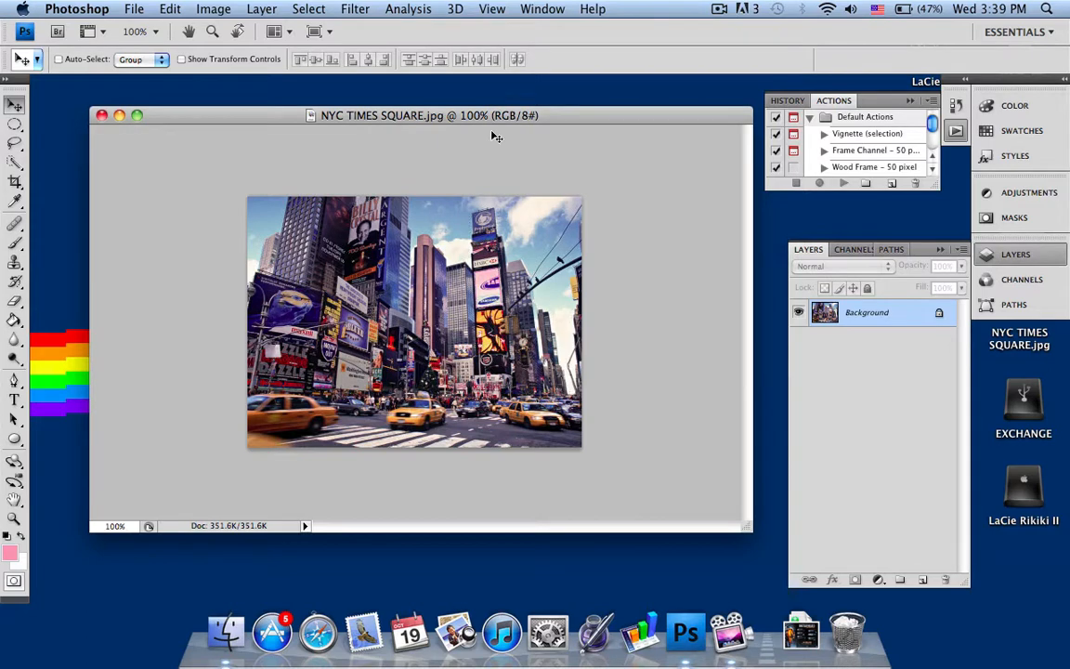
{"action": "mouse_move", "coordinate": [639, 208]}
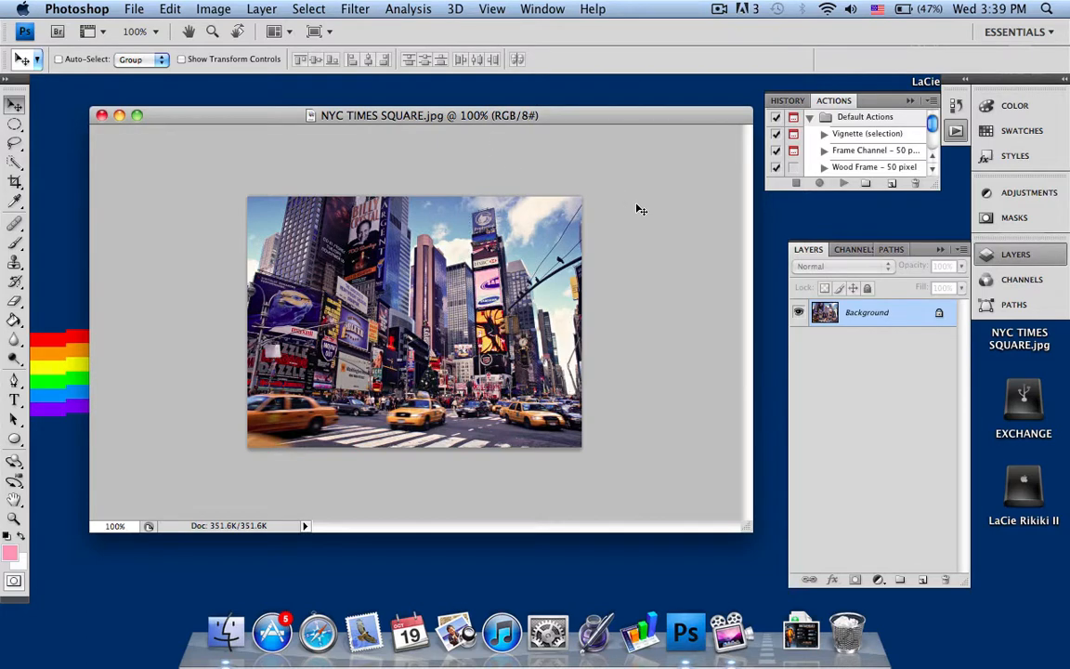
{"action": "mouse_move", "coordinate": [444, 318]}
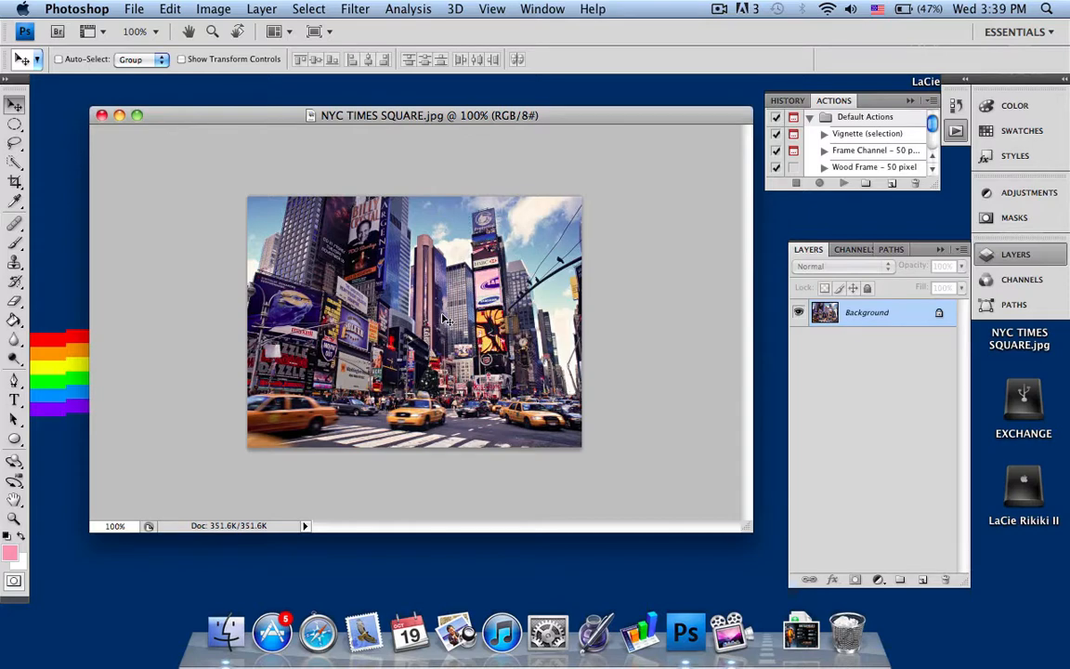
{"action": "mouse_move", "coordinate": [451, 345]}
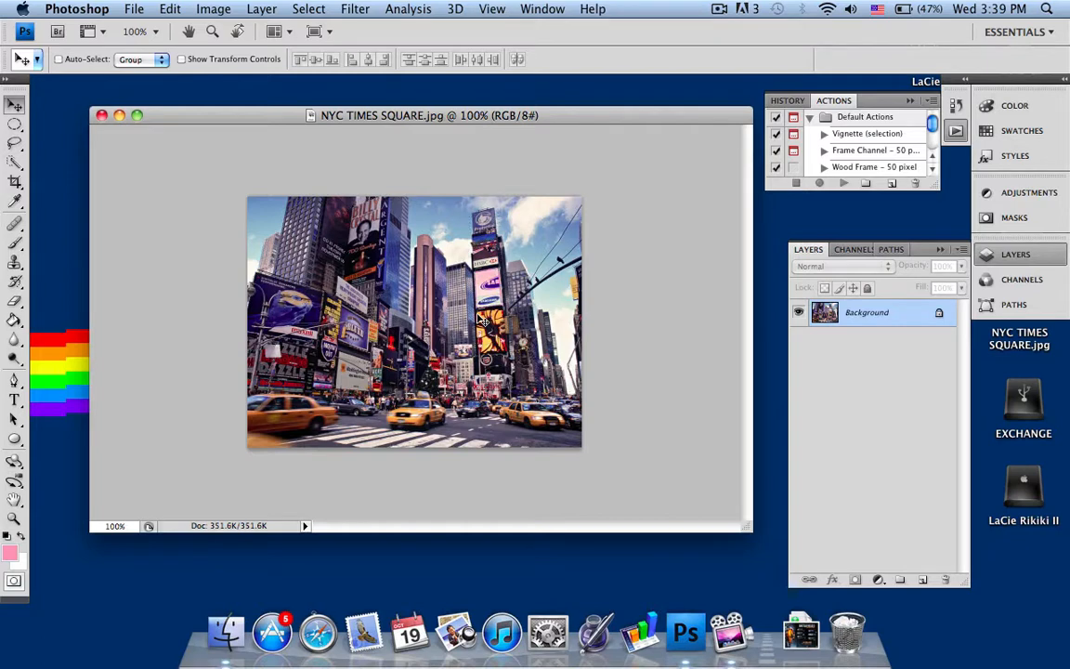
{"action": "mouse_move", "coordinate": [412, 319]}
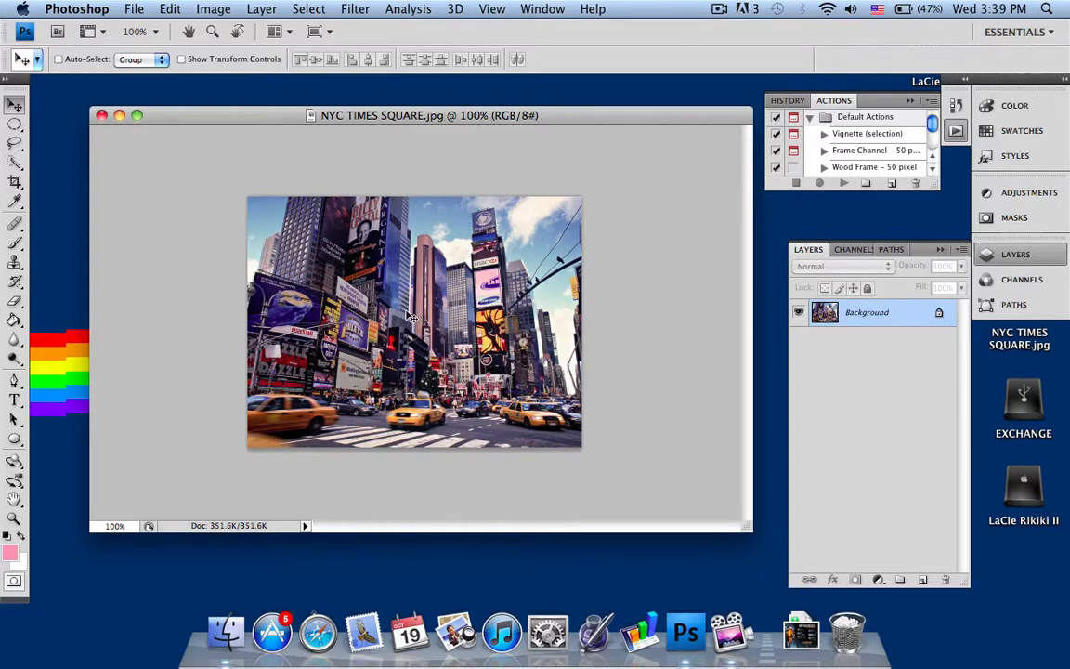
Search Help for 'hue' and try lowering saturation in Hue/Saturation.
{"action": "left_click", "coordinate": [592, 9]}
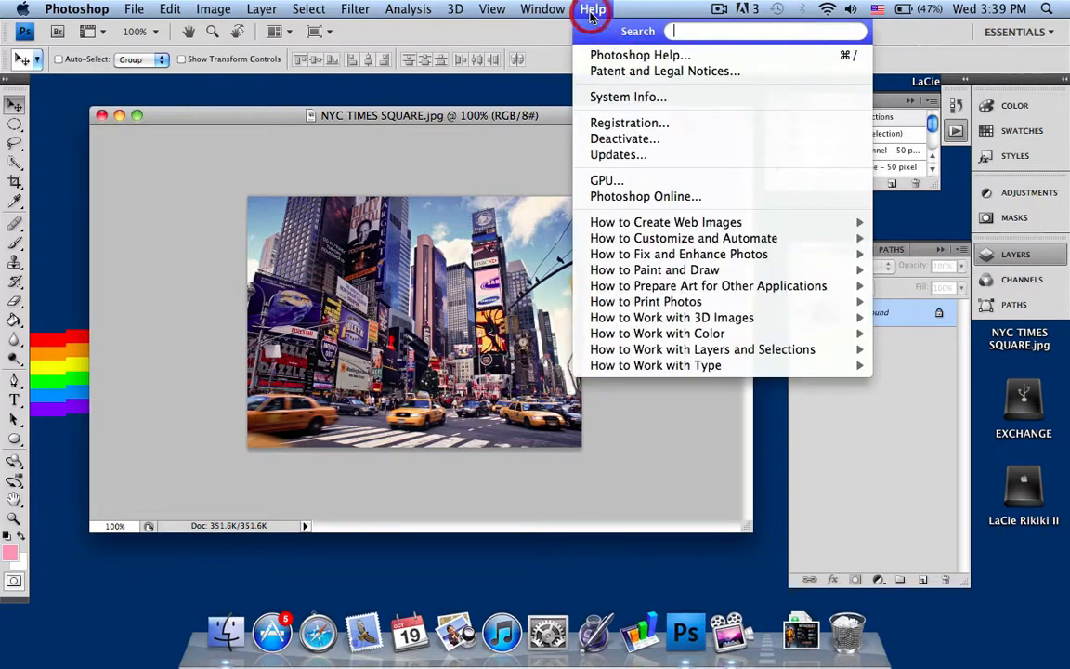
{"action": "type", "text": "hue"}
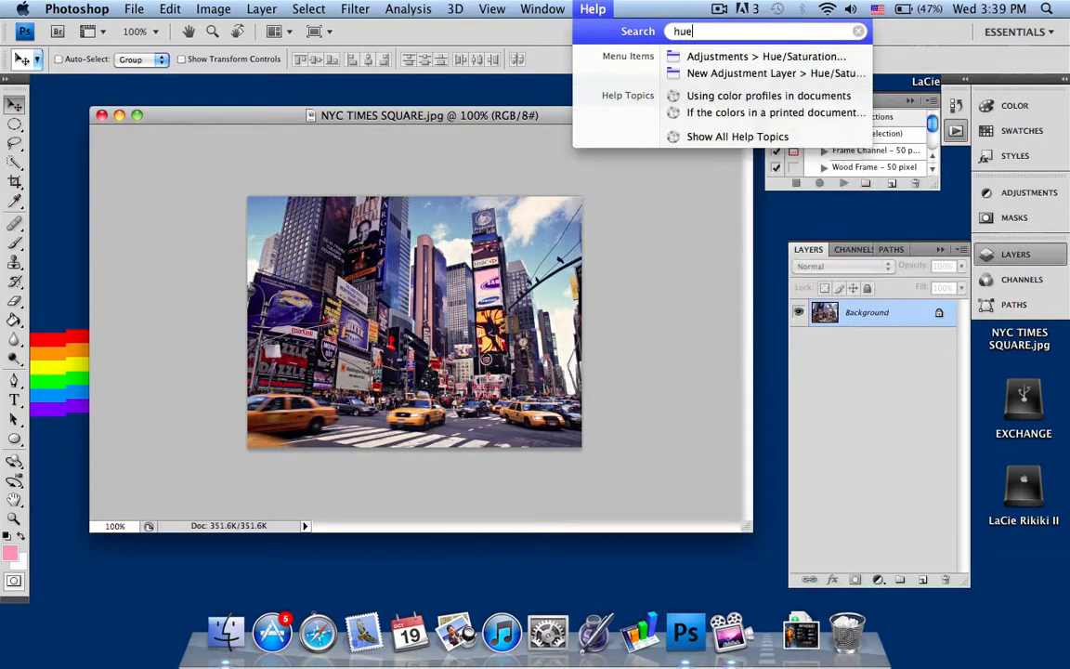
{"action": "left_click", "coordinate": [766, 55]}
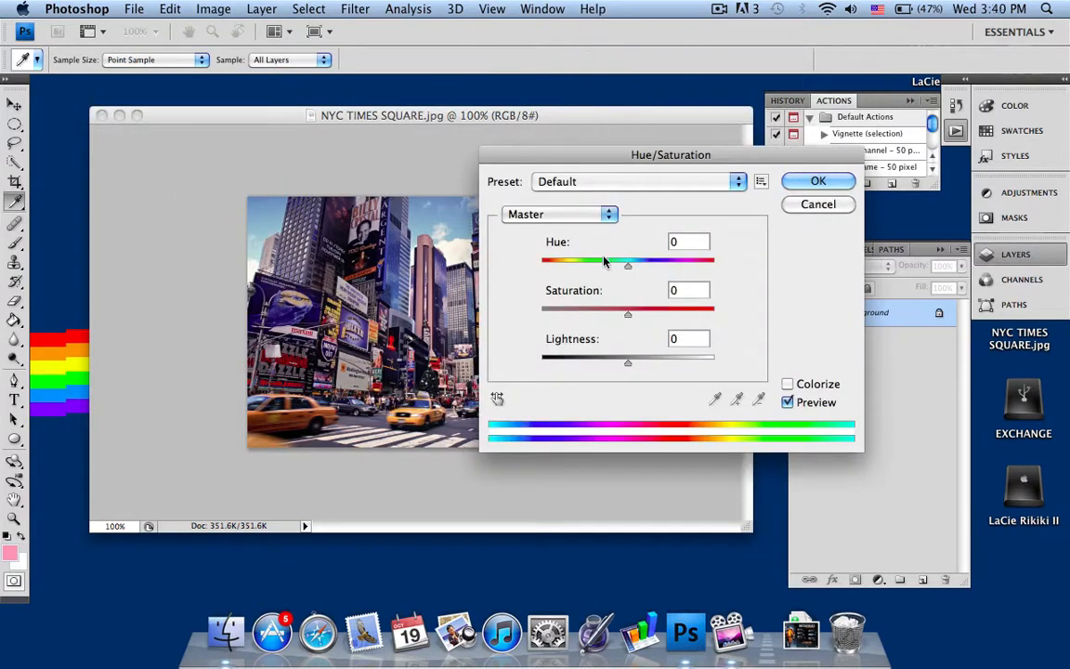
{"action": "left_click_drag", "start_coordinate": [627, 314], "coordinate": [629, 314]}
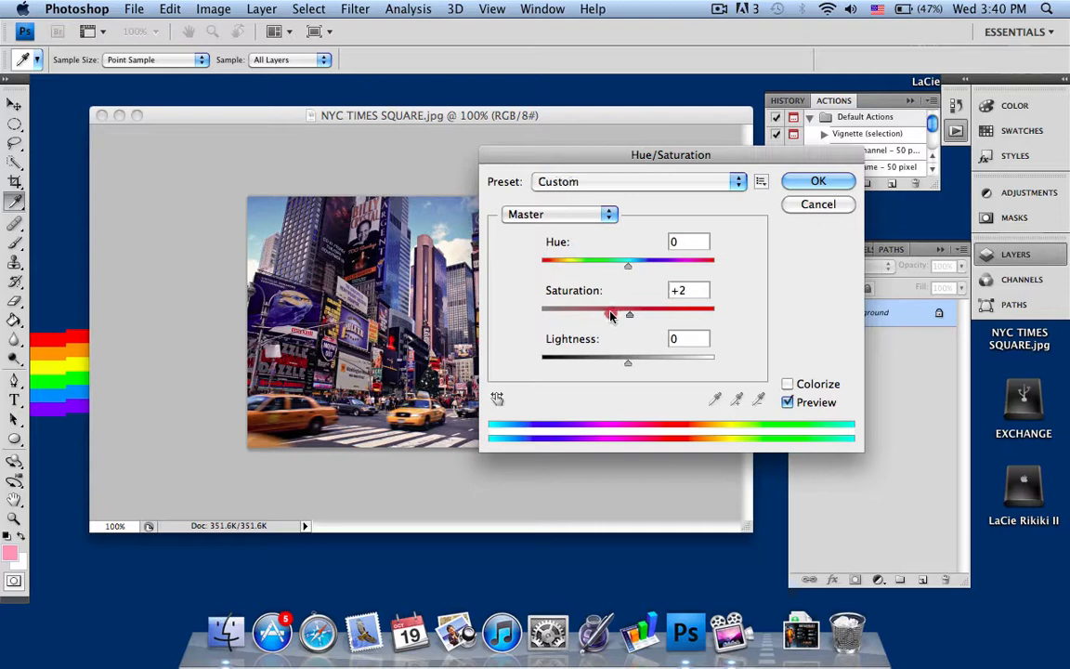
{"action": "left_click_drag", "start_coordinate": [628, 314], "coordinate": [535, 314]}
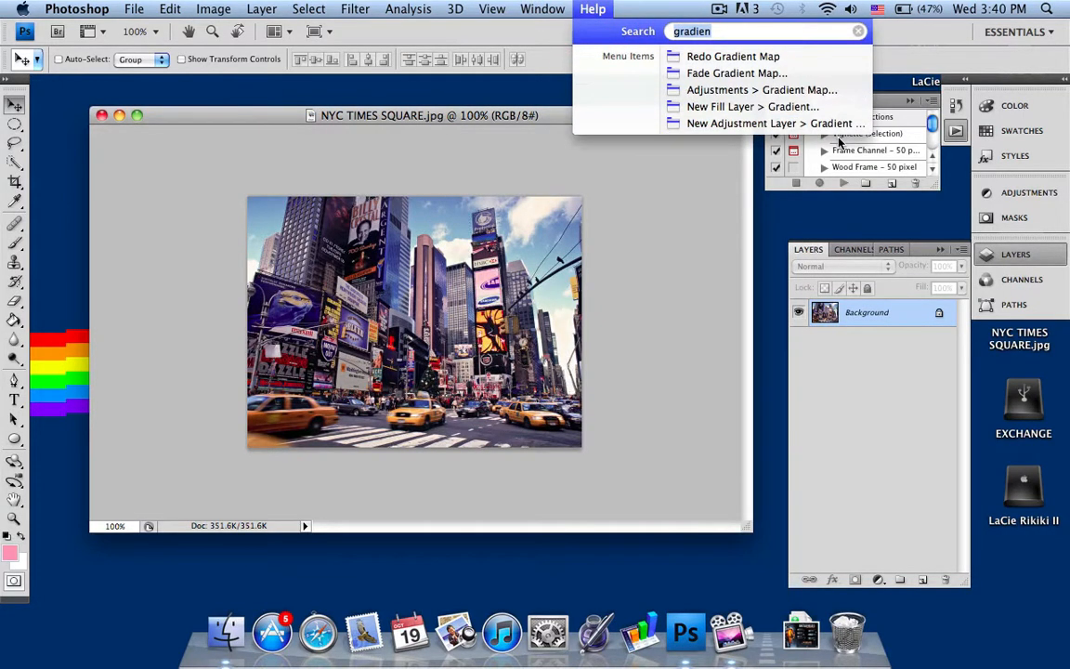
Apply a Gradient Map with the black-to-white preset to the photo.
{"action": "key", "text": "Backspace"}
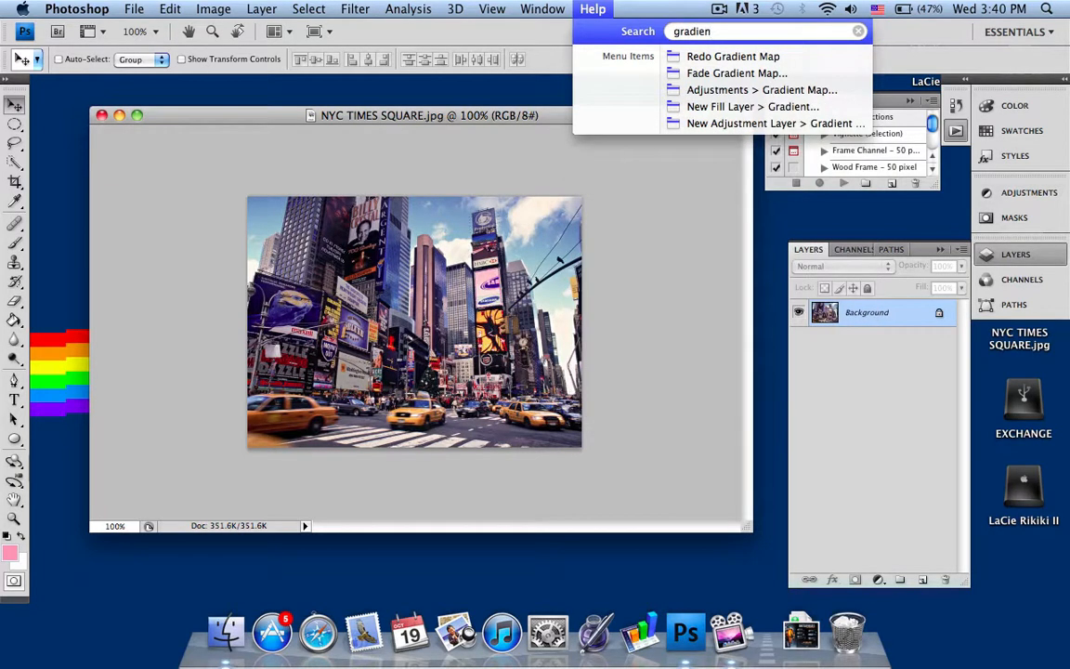
{"action": "left_click", "coordinate": [762, 89]}
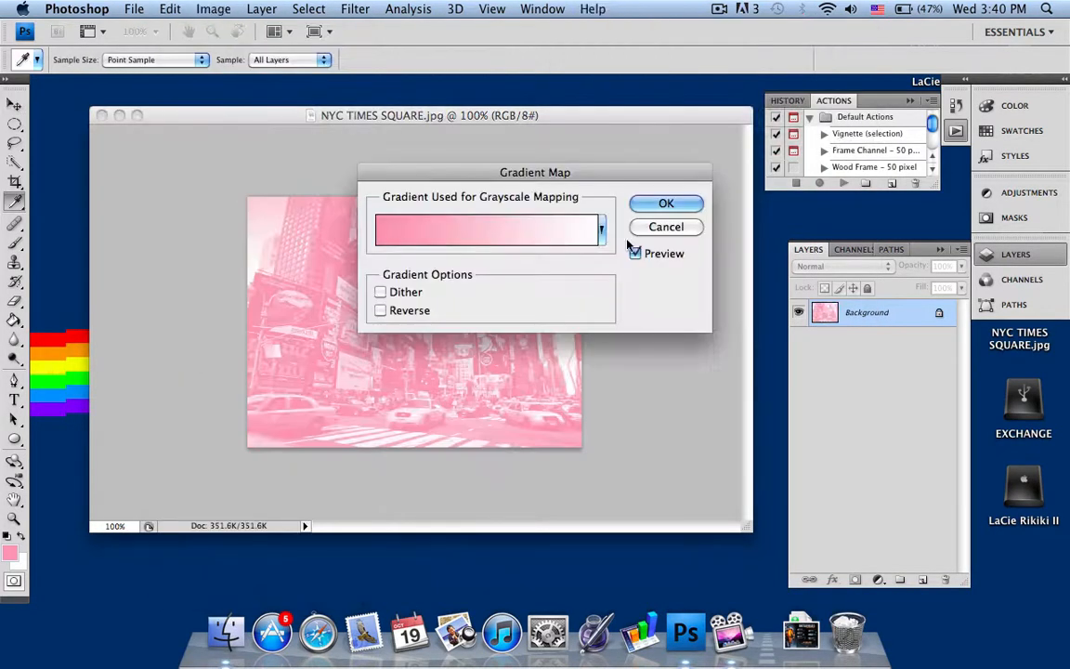
{"action": "left_click", "coordinate": [601, 230]}
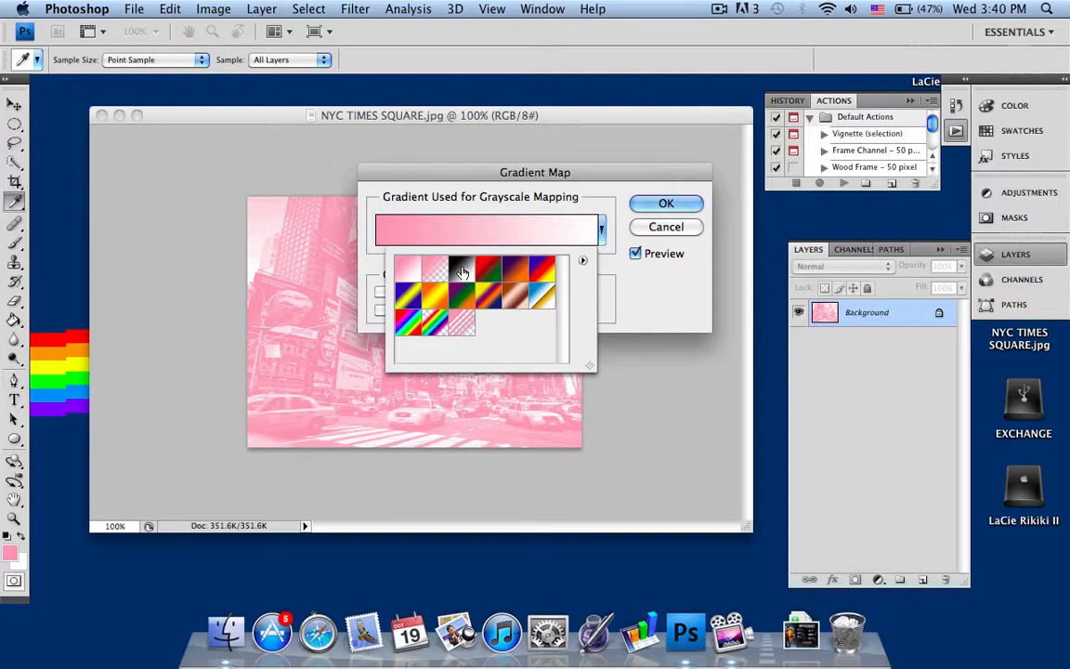
{"action": "left_click", "coordinate": [461, 270]}
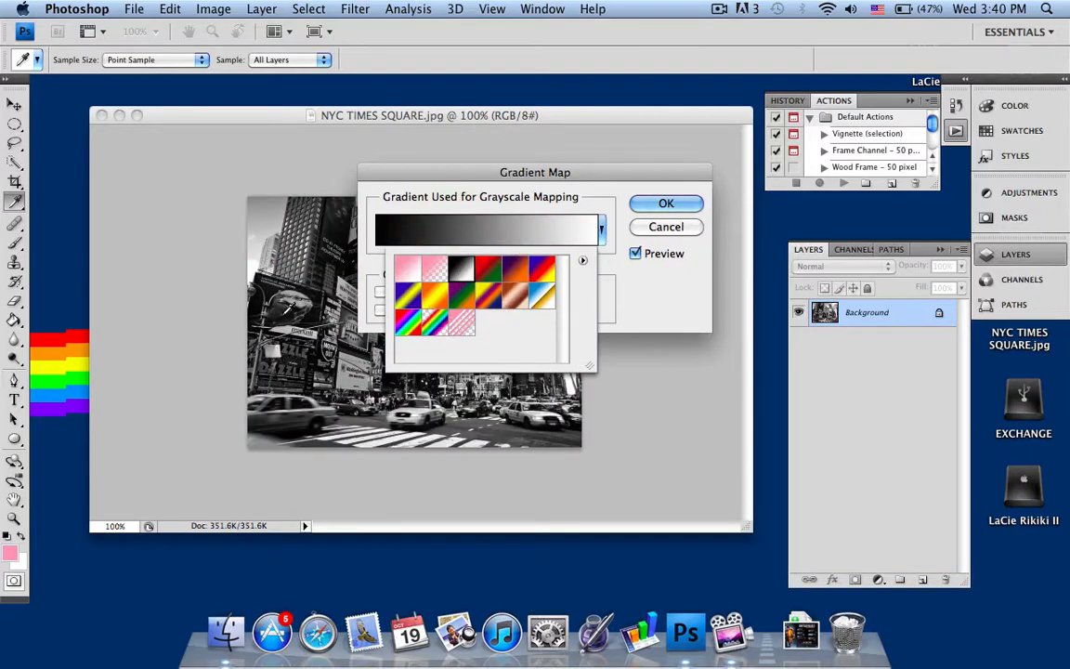
{"action": "mouse_move", "coordinate": [708, 319]}
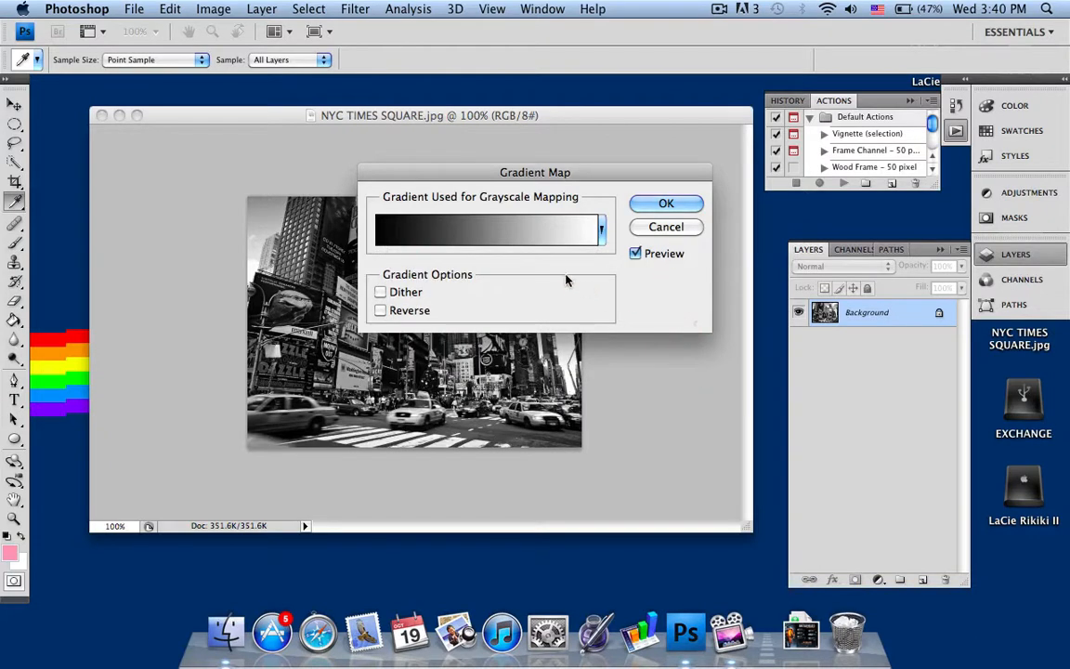
{"action": "left_click", "coordinate": [666, 203]}
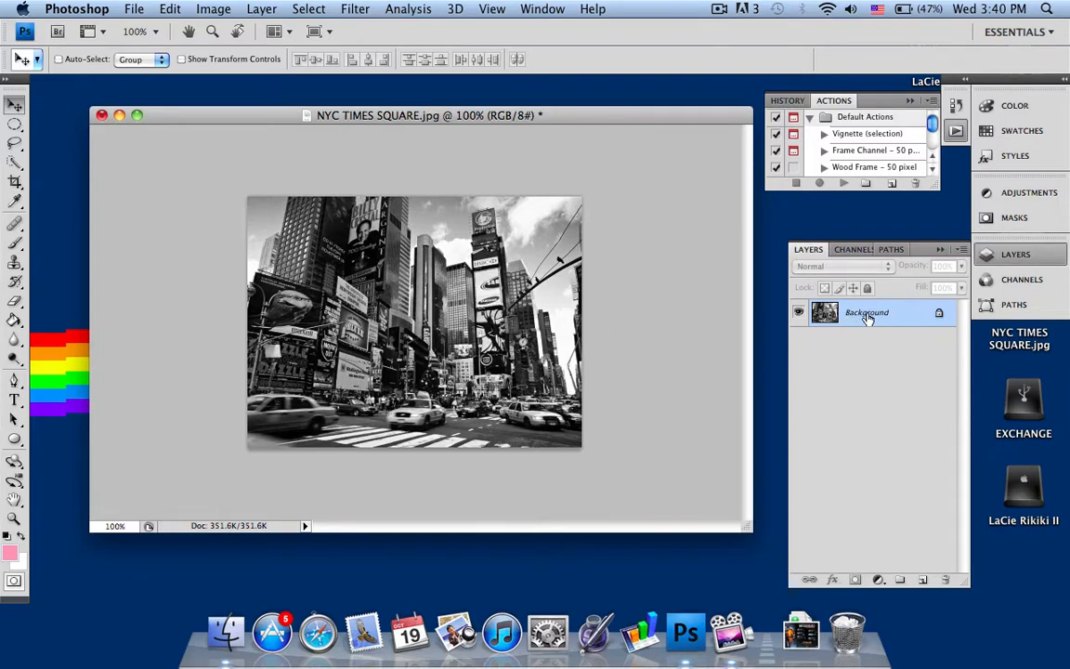
Duplicate the Background layer as 'Background copy' within the same document.
{"action": "right_click", "coordinate": [867, 312]}
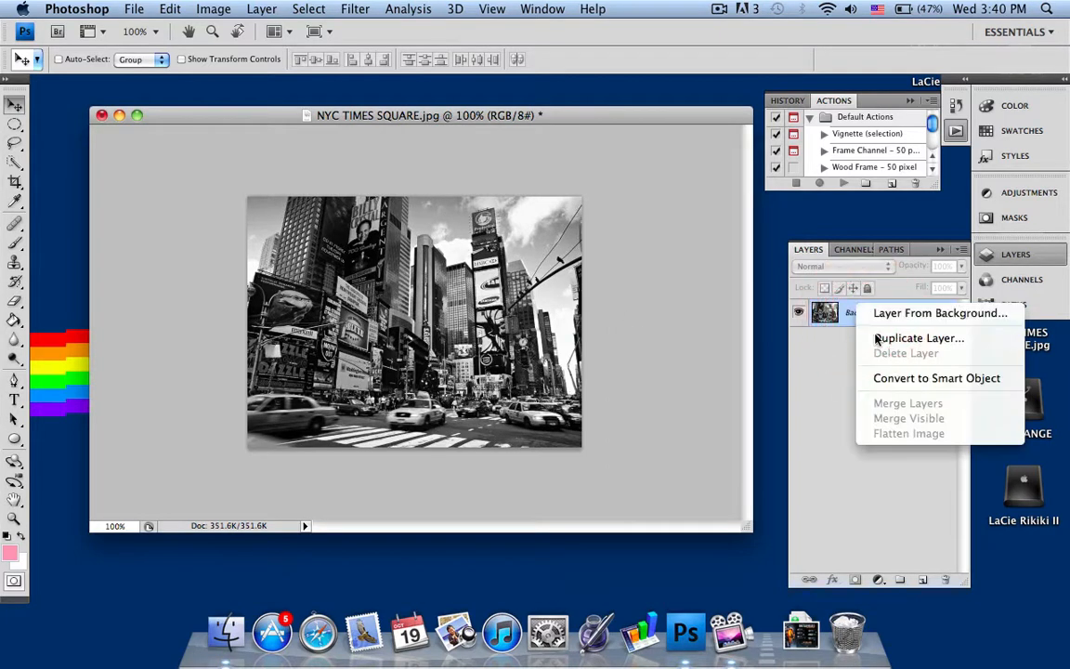
{"action": "left_click", "coordinate": [919, 337]}
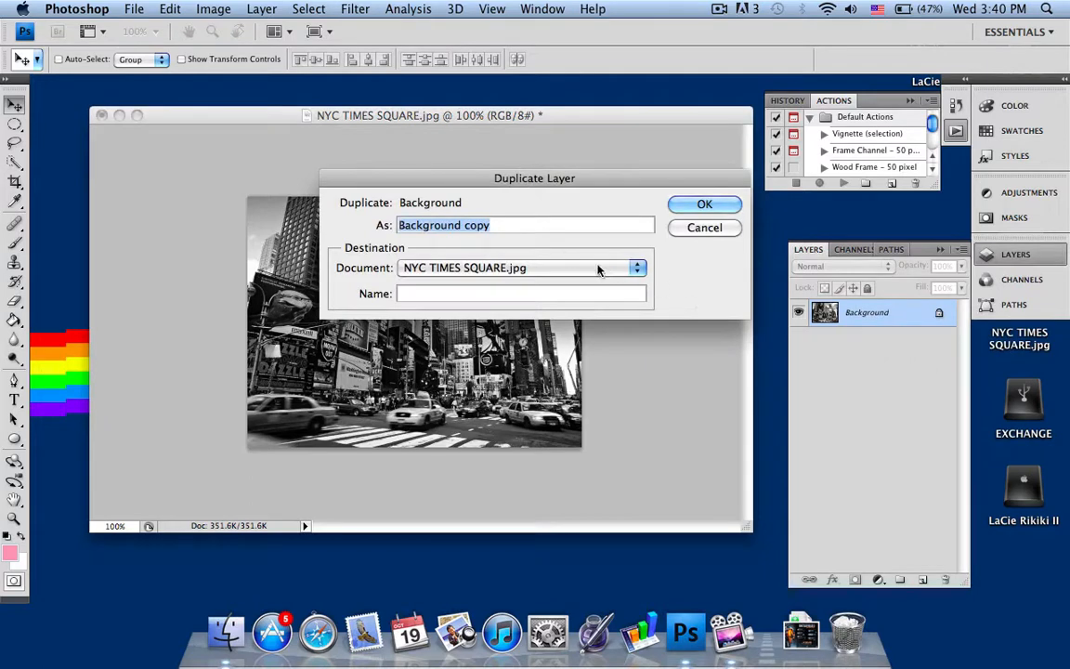
{"action": "mouse_move", "coordinate": [520, 255]}
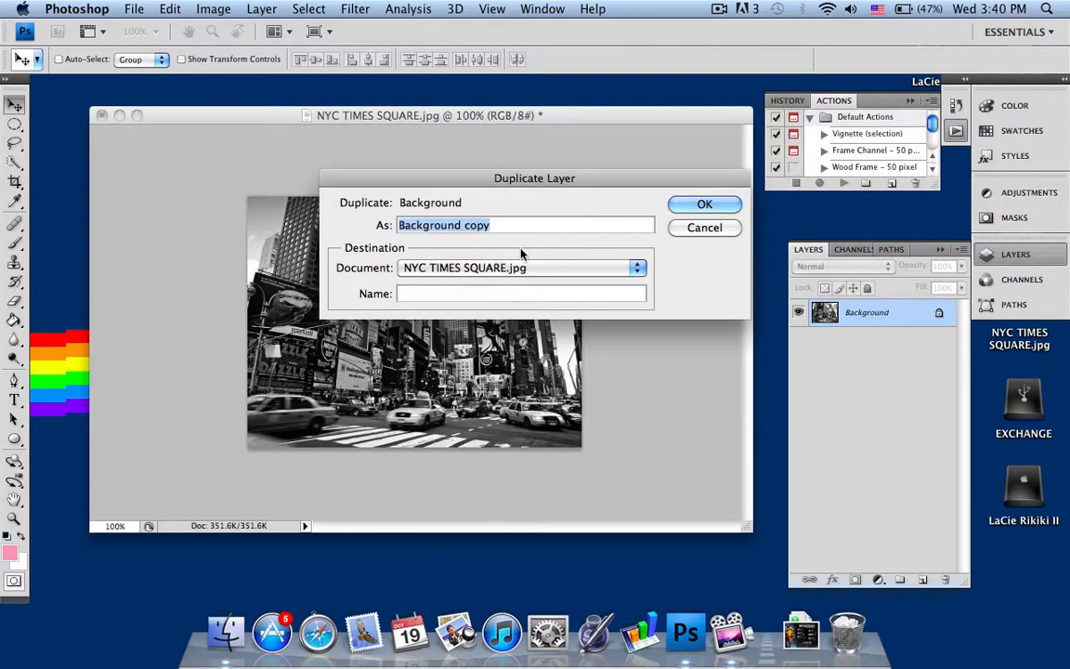
{"action": "left_click", "coordinate": [704, 203]}
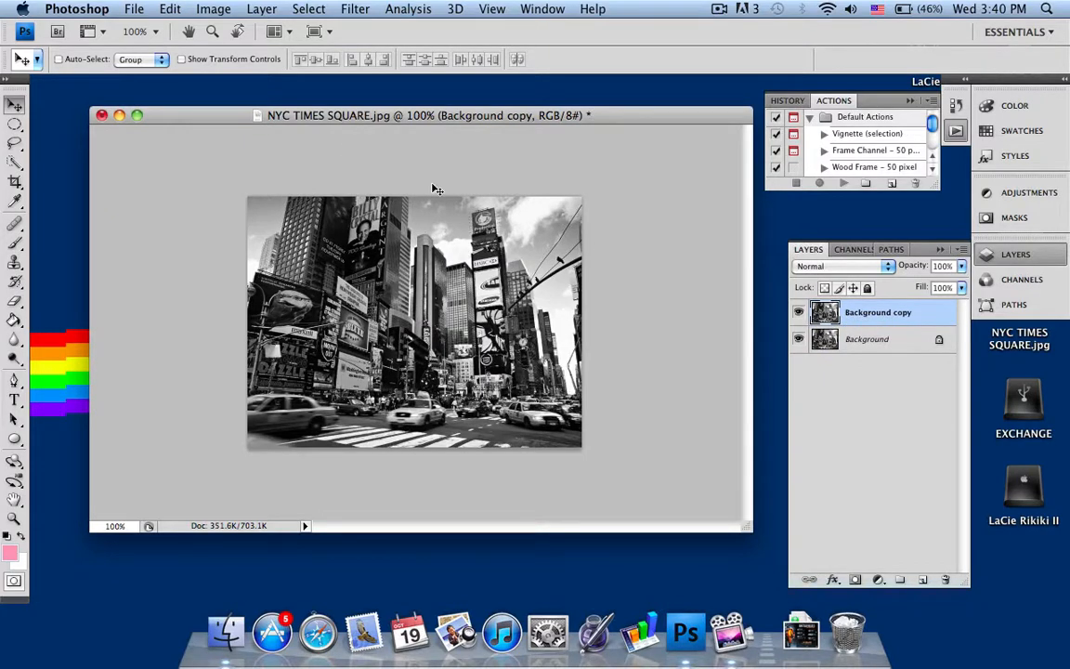
Select all and copy the photo, then delete the Background copy layer.
{"action": "left_click", "coordinate": [134, 9]}
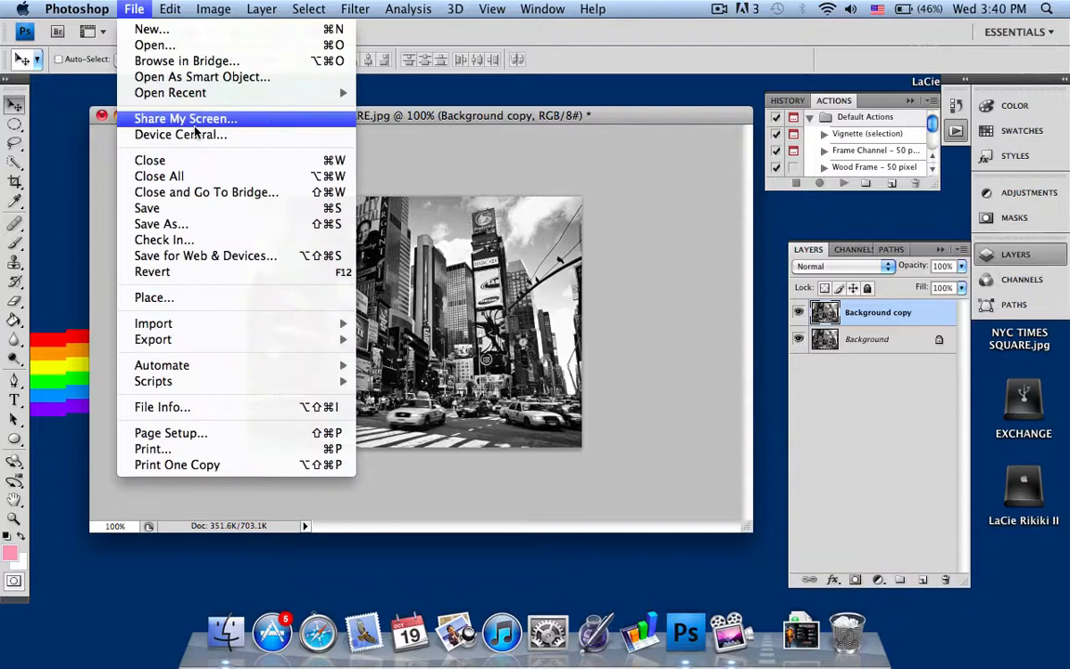
{"action": "left_click", "coordinate": [169, 9]}
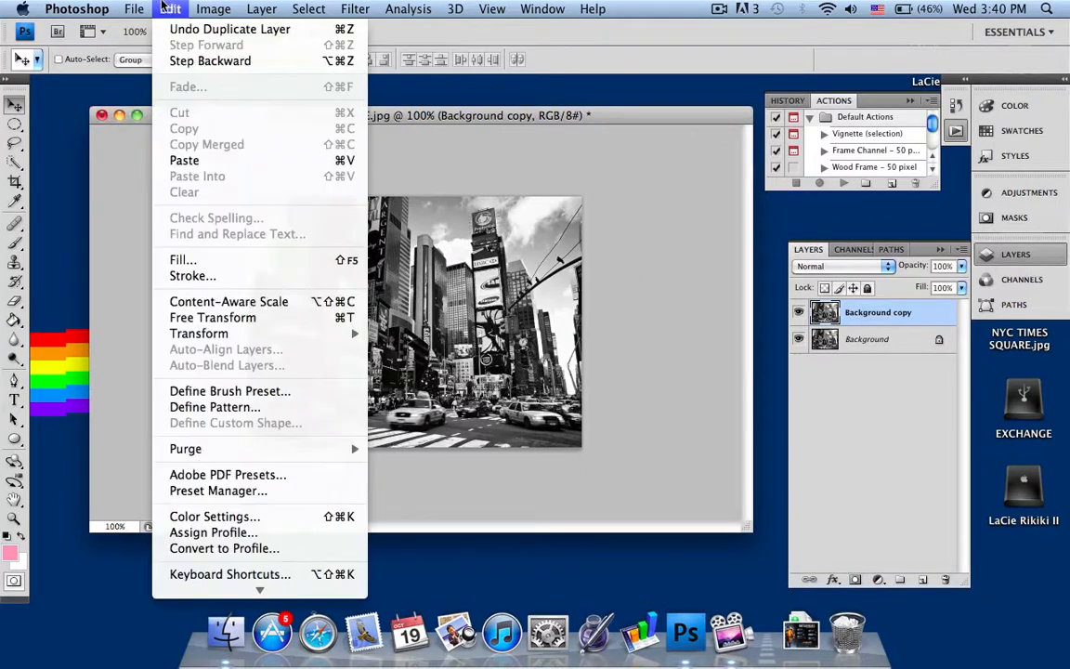
{"action": "mouse_move", "coordinate": [664, 246]}
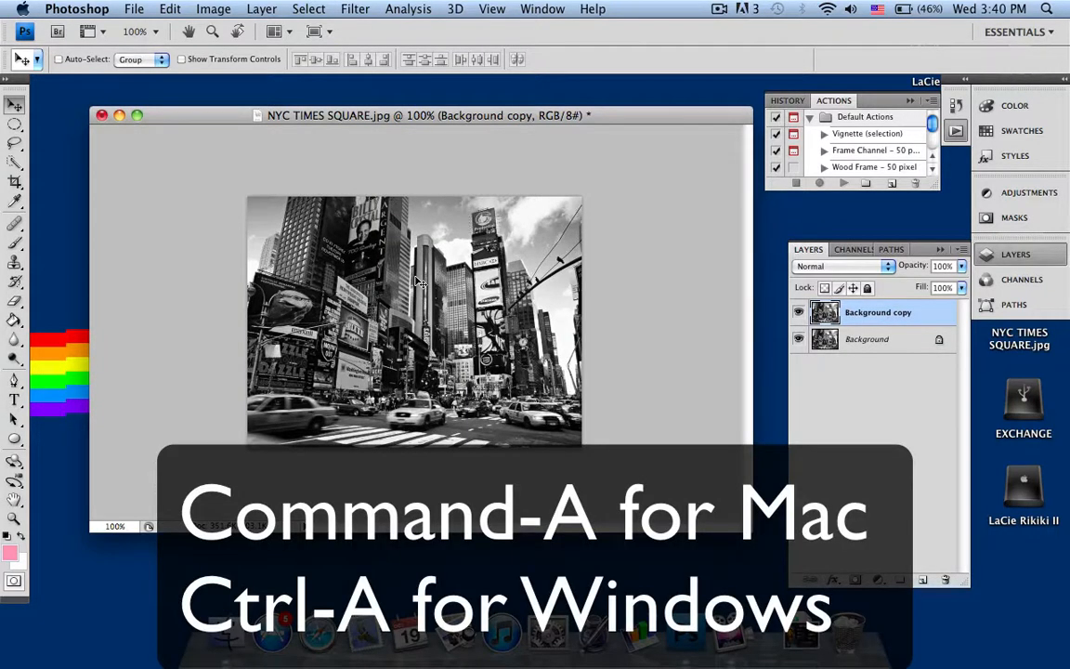
{"action": "mouse_move", "coordinate": [665, 300]}
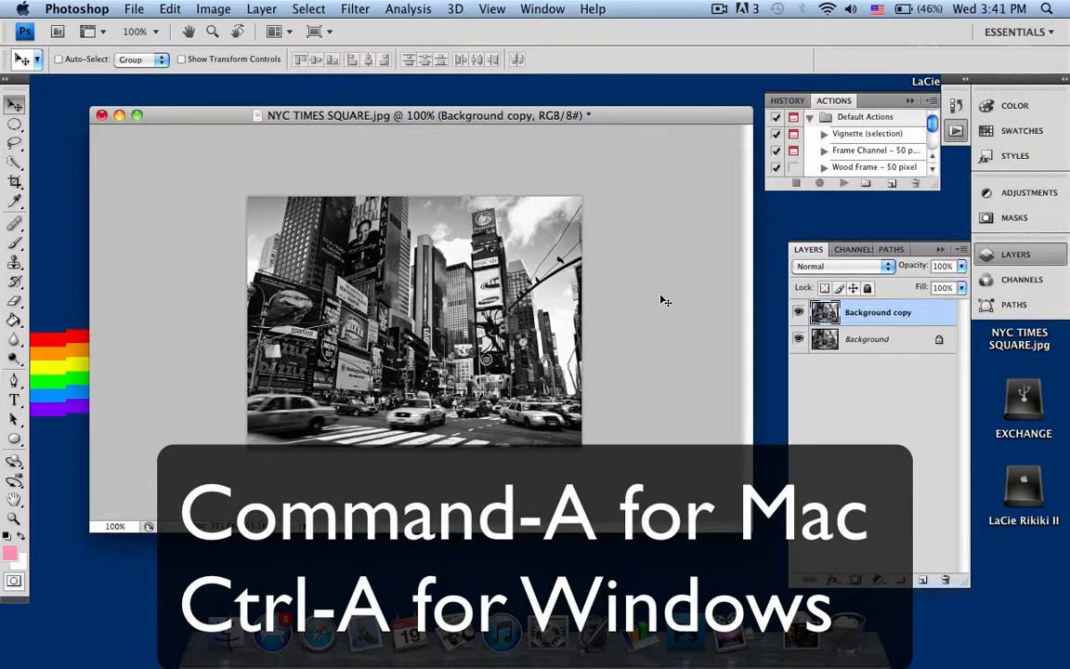
{"action": "key", "text": "cmd+a"}
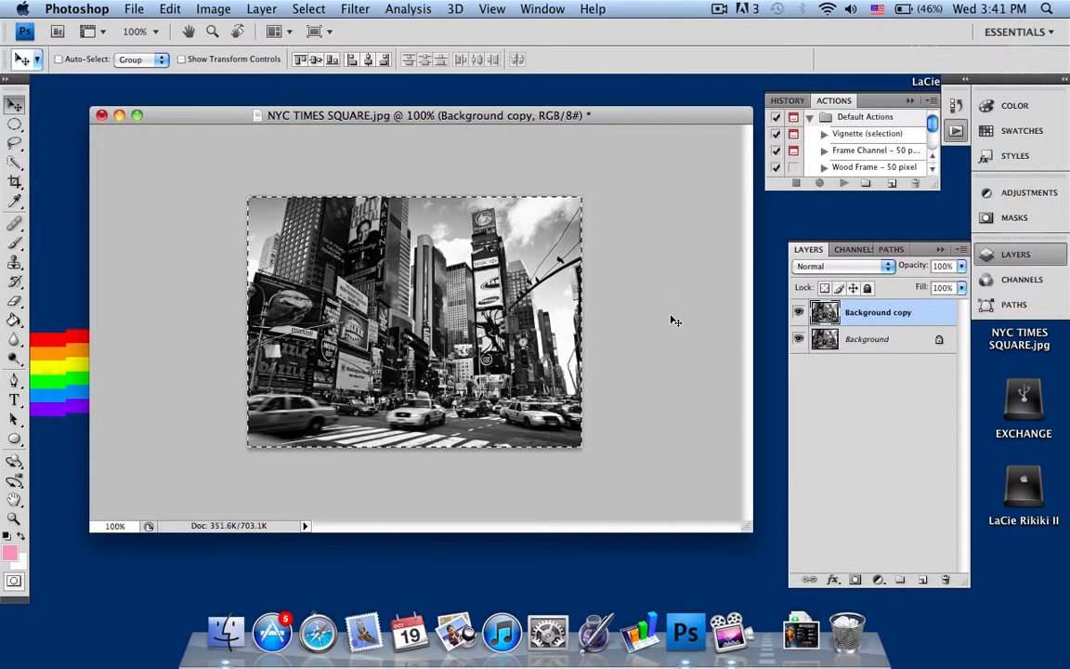
{"action": "key", "text": "cmd+c"}
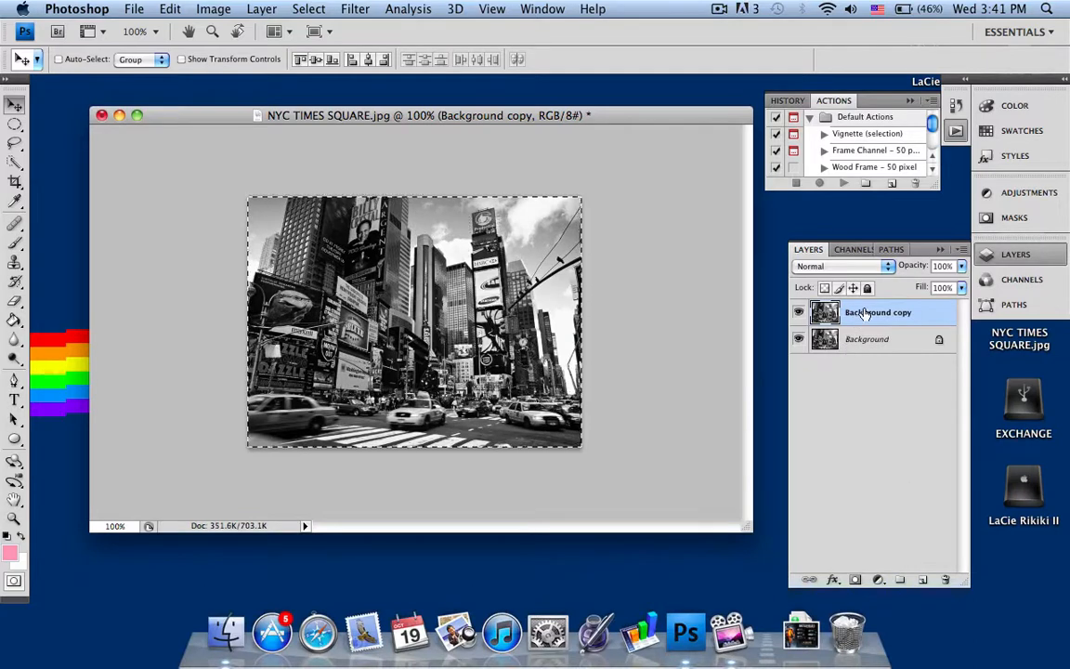
{"action": "right_click", "coordinate": [878, 313]}
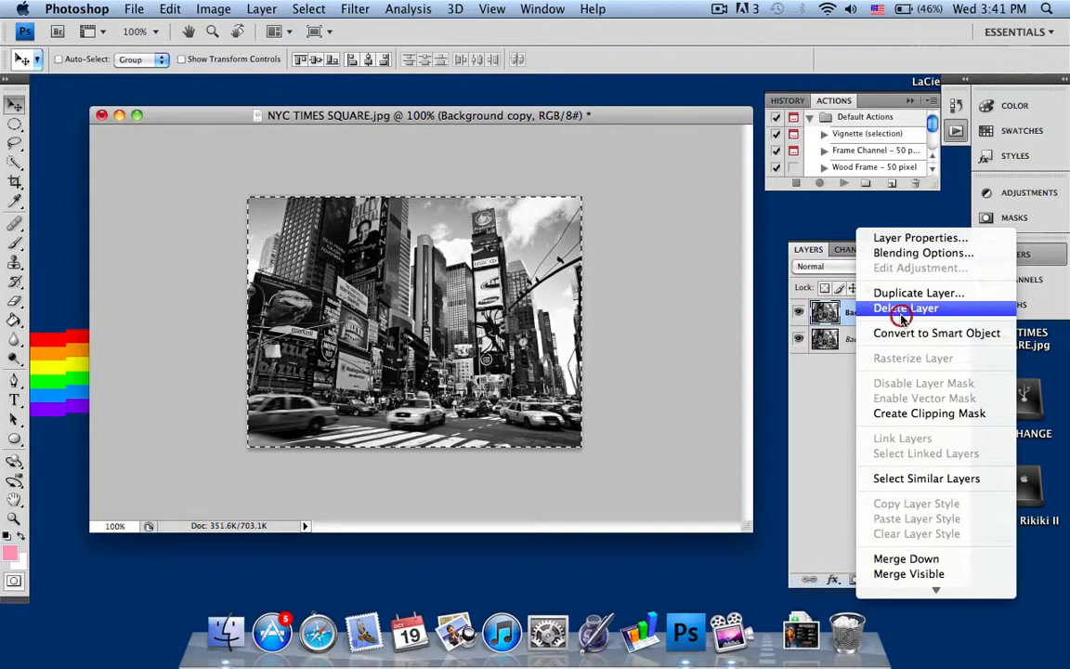
{"action": "left_click", "coordinate": [906, 308]}
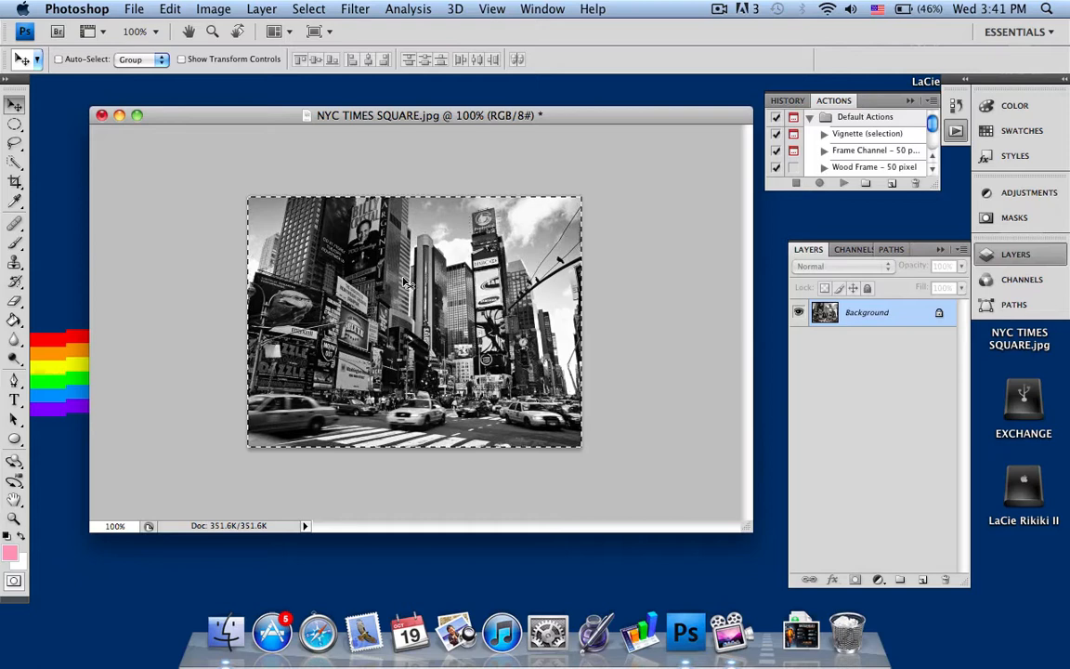
{"action": "mouse_move", "coordinate": [179, 276]}
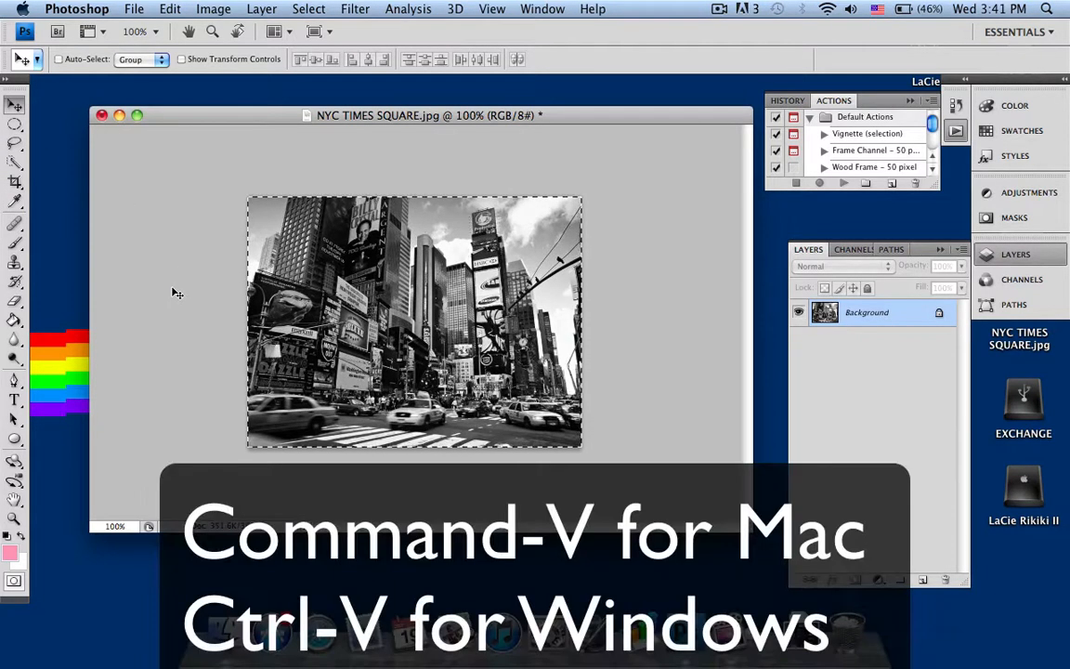
Paste the copied photo as Layer 1 and make Background the active layer.
{"action": "key", "text": "cmd+v"}
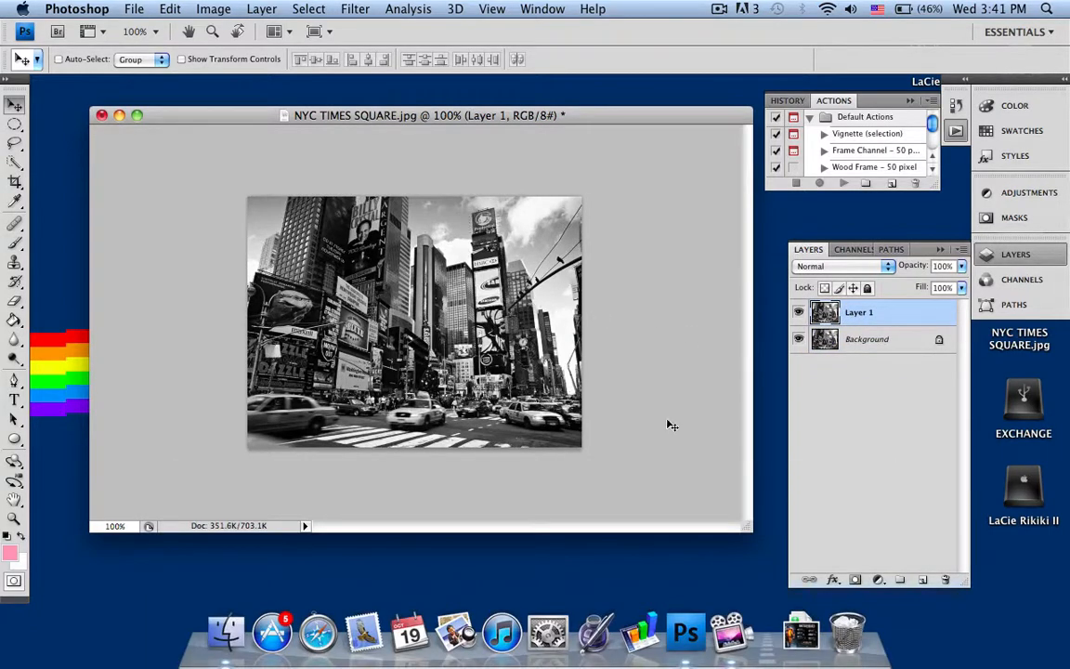
{"action": "left_click", "coordinate": [866, 339]}
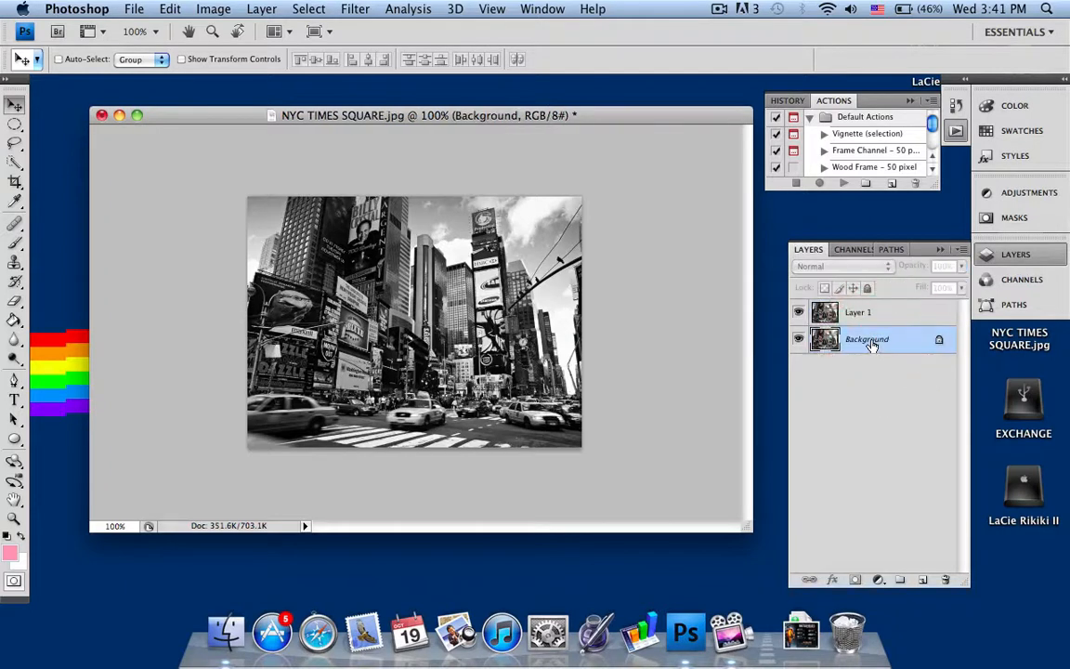
Uncheck the R channel in Layer 1's Advanced Blending options.
{"action": "right_click", "coordinate": [867, 339]}
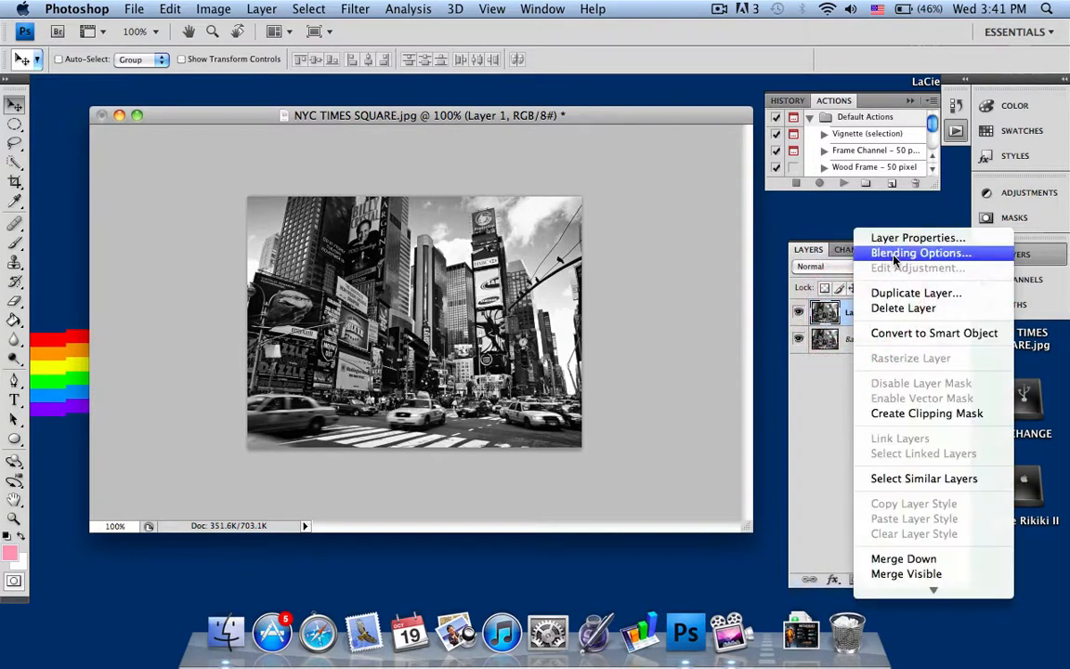
{"action": "left_click", "coordinate": [921, 253]}
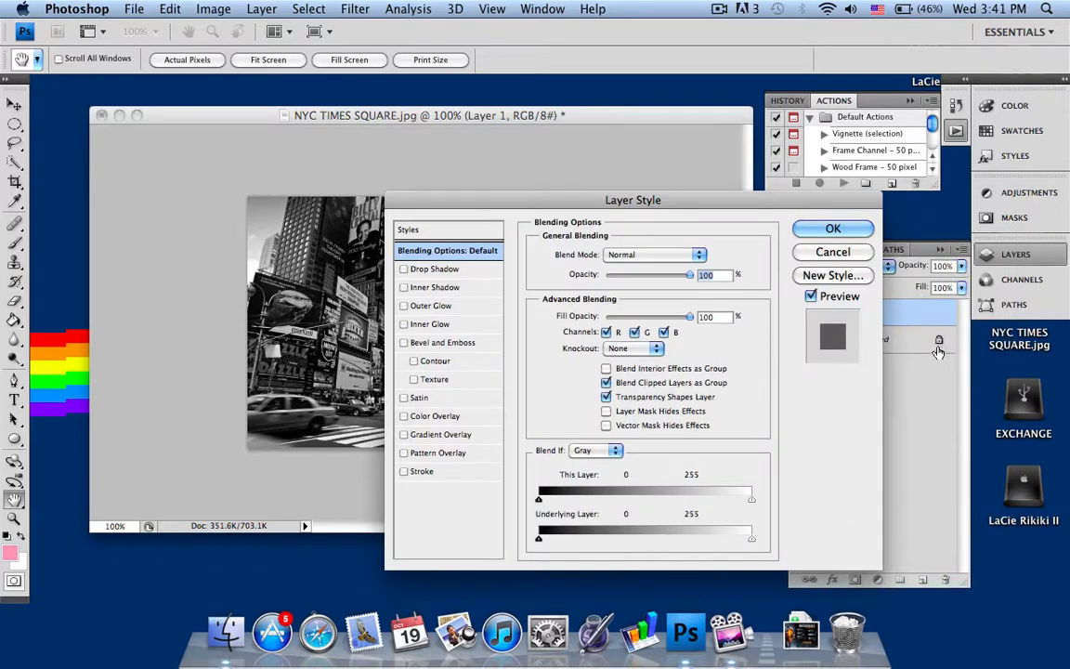
{"action": "left_click_drag", "start_coordinate": [632, 200], "coordinate": [759, 161]}
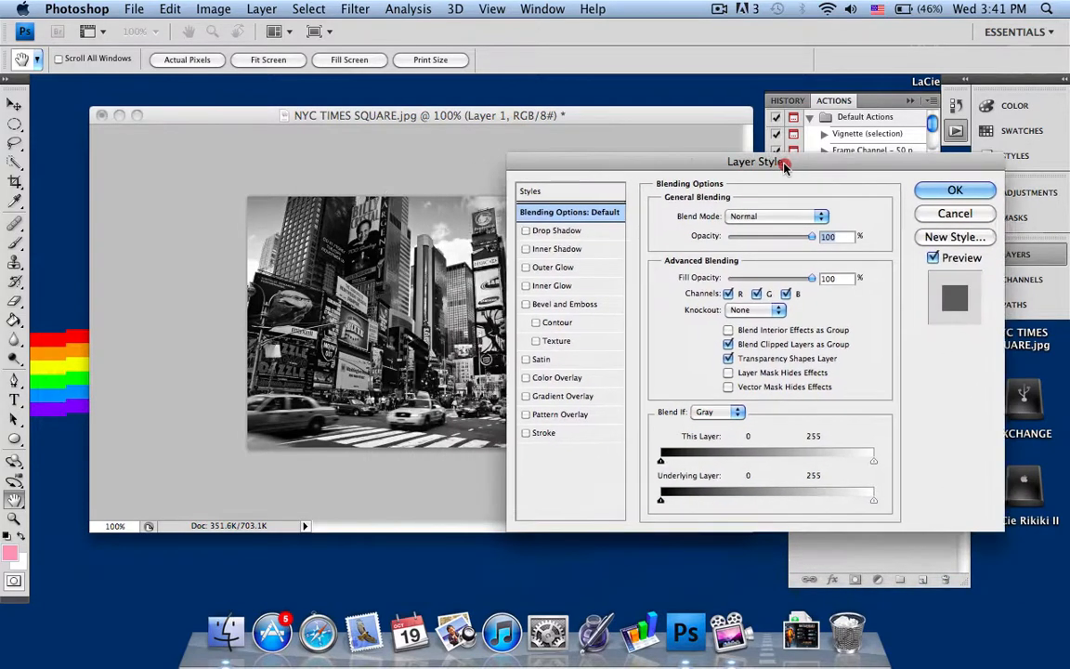
{"action": "left_click_drag", "start_coordinate": [756, 162], "coordinate": [762, 163]}
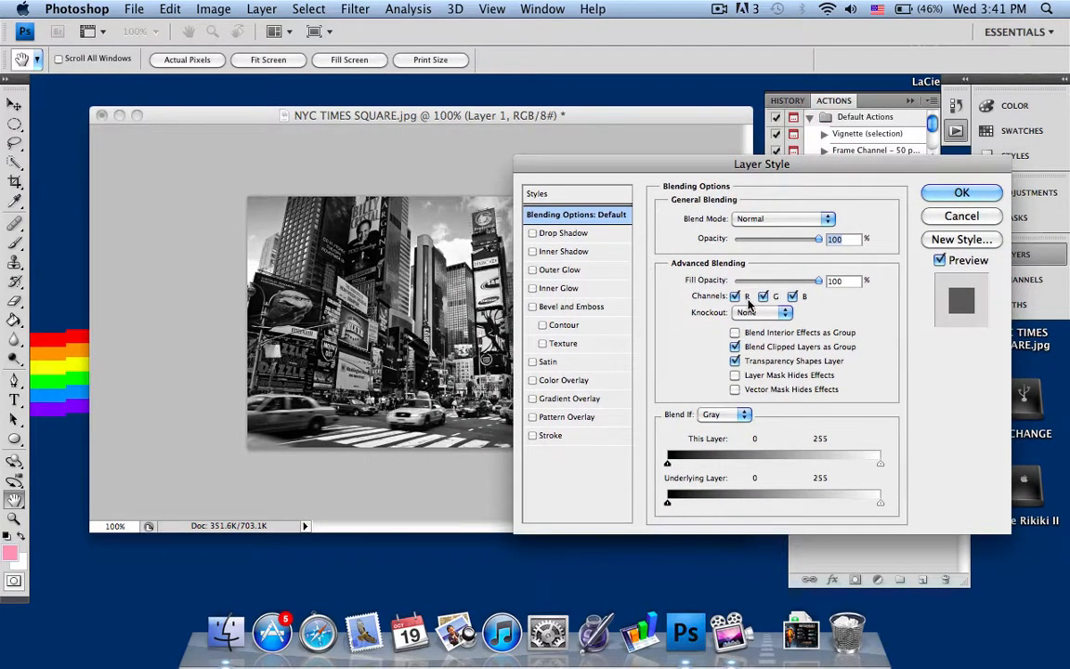
{"action": "left_click", "coordinate": [735, 296]}
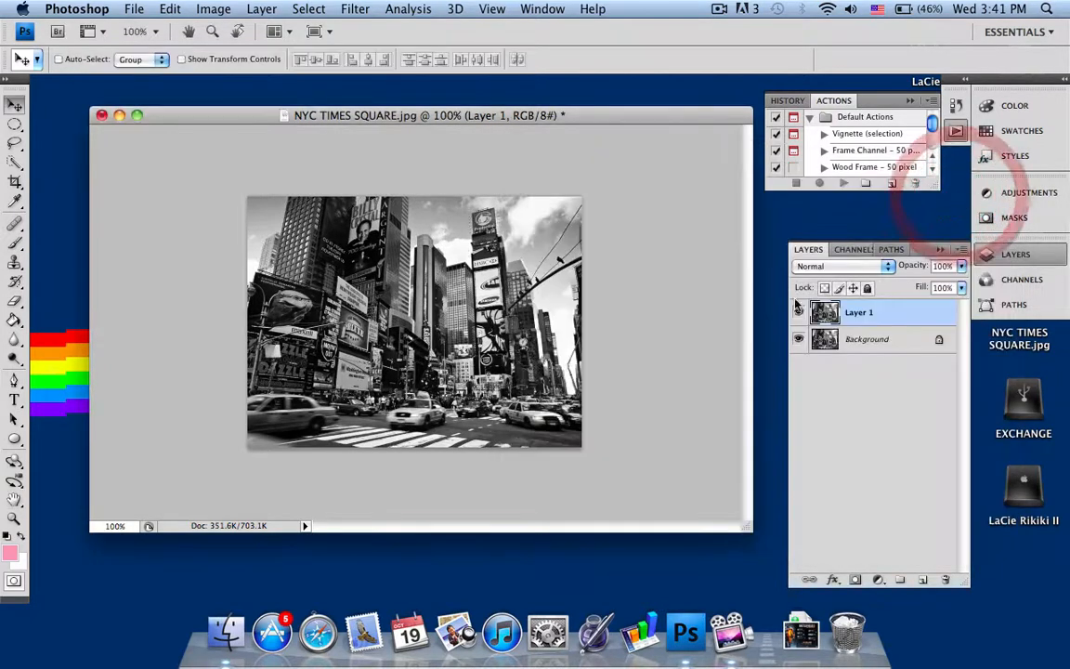
{"action": "mouse_move", "coordinate": [625, 326]}
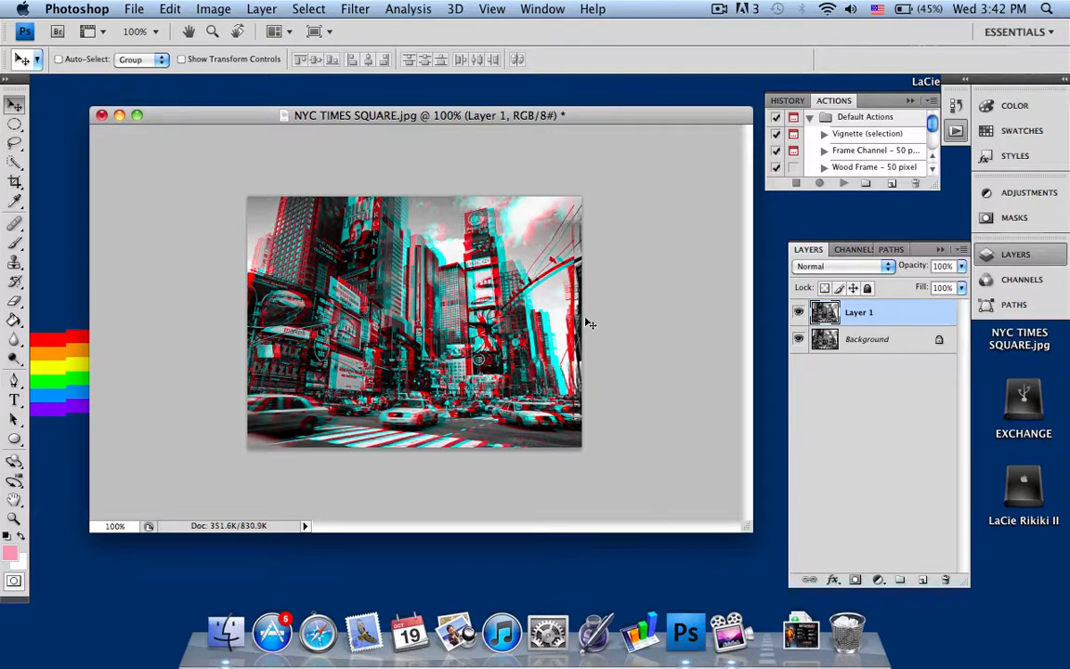
{"action": "mouse_move", "coordinate": [557, 268]}
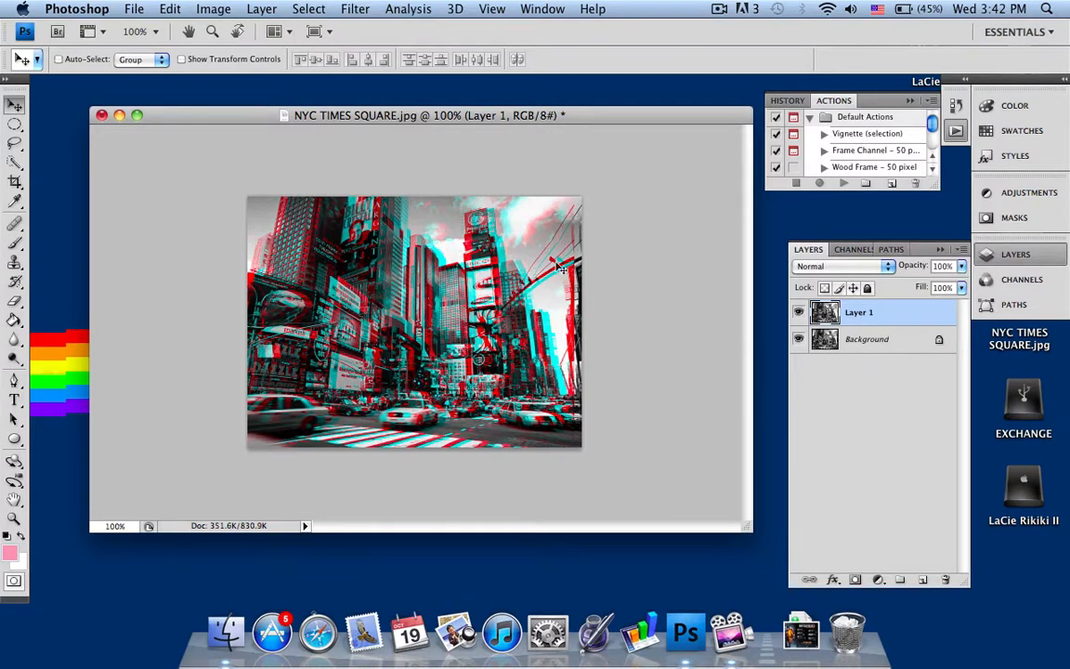
{"action": "mouse_move", "coordinate": [673, 270]}
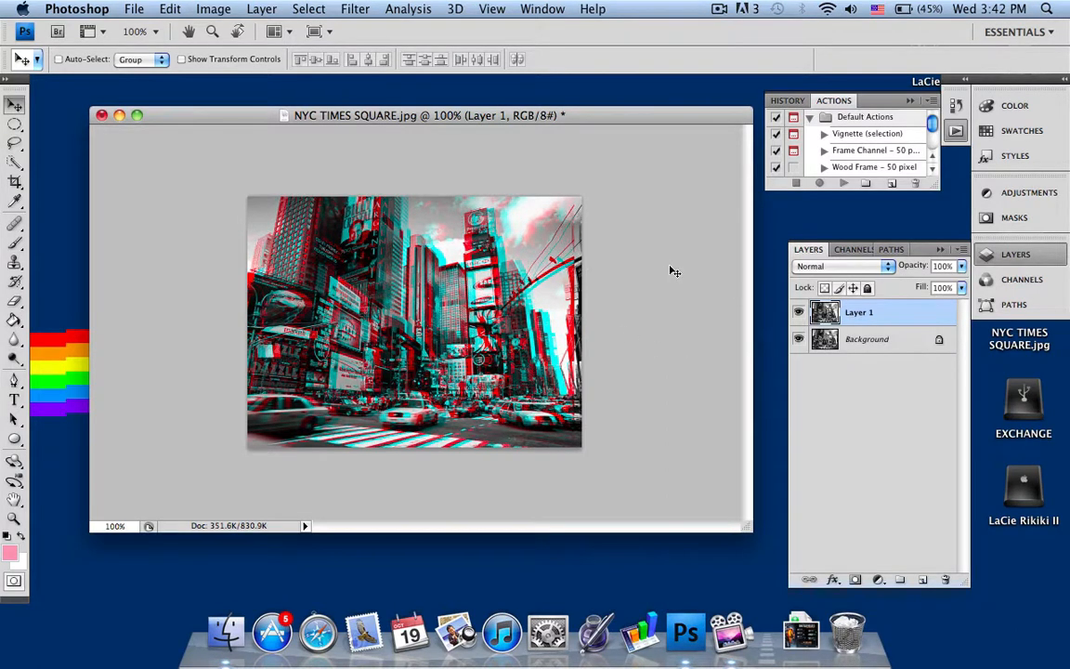